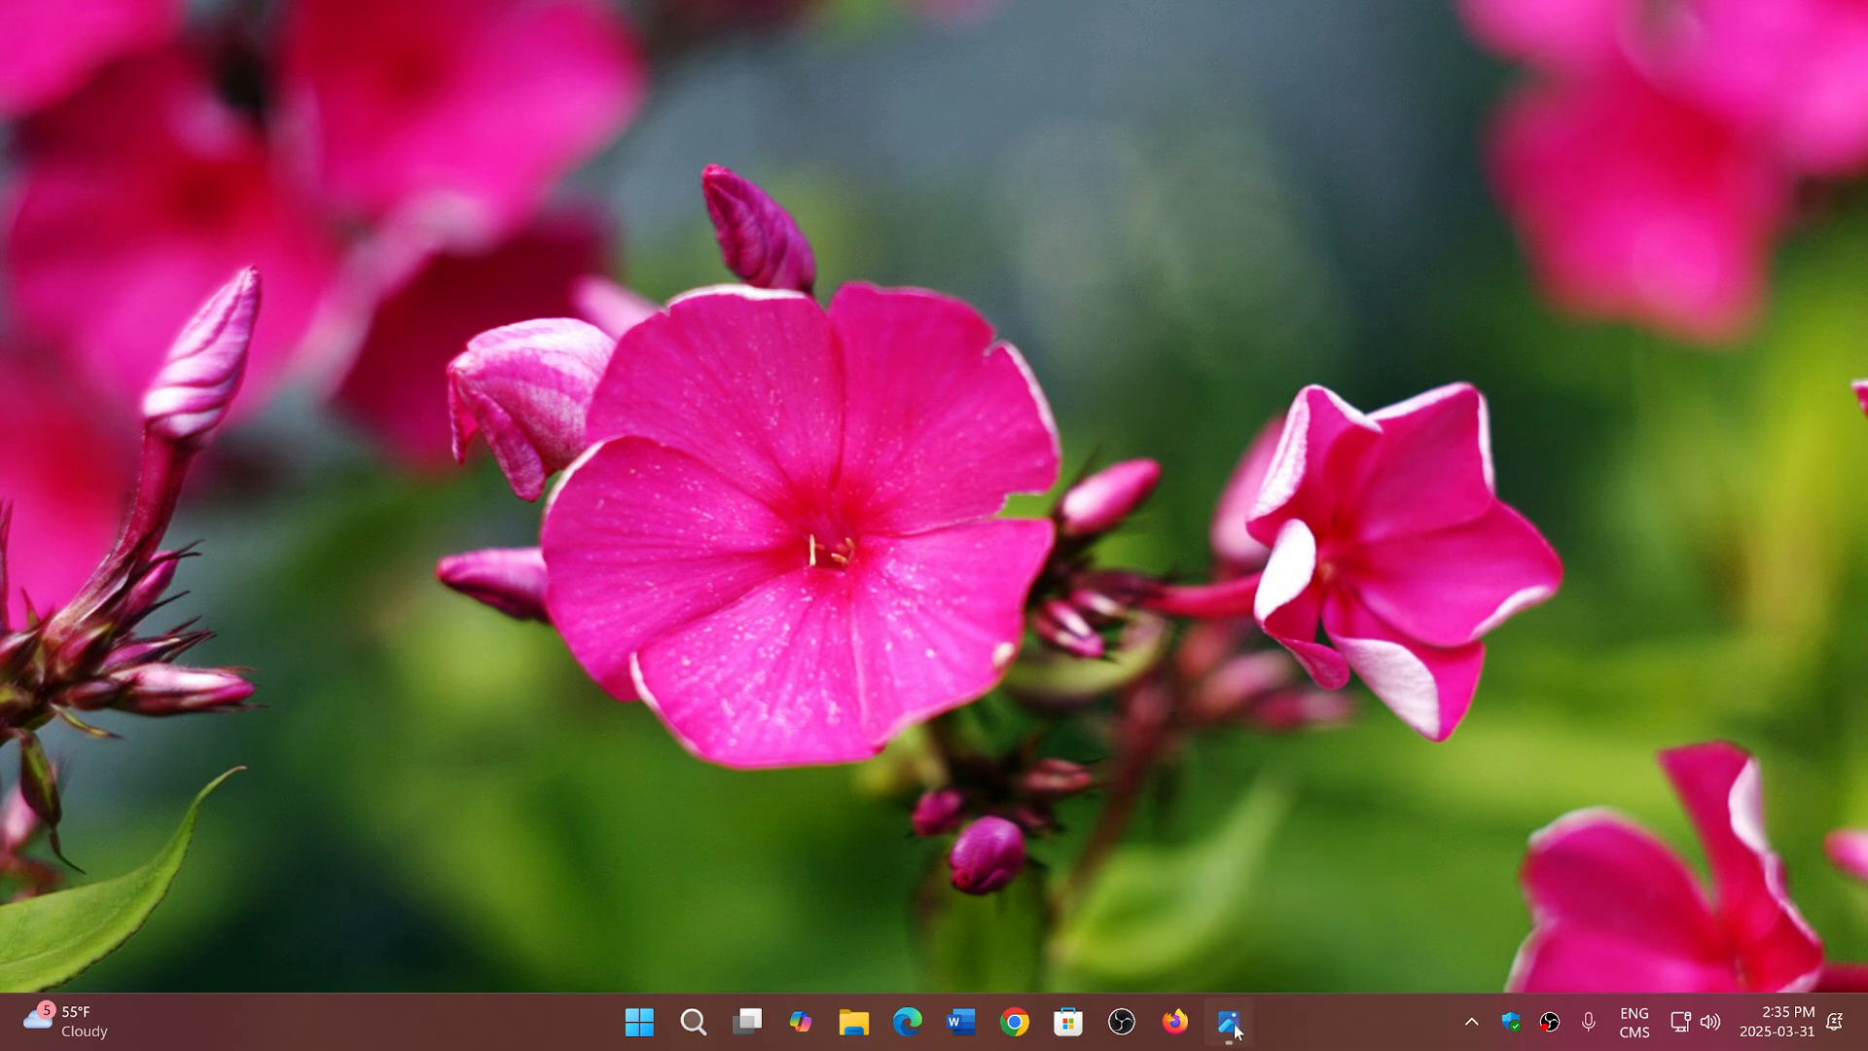
- Restore the Photos window from the taskbar to show quick-machine-recovery.webp
click(1228, 1021)
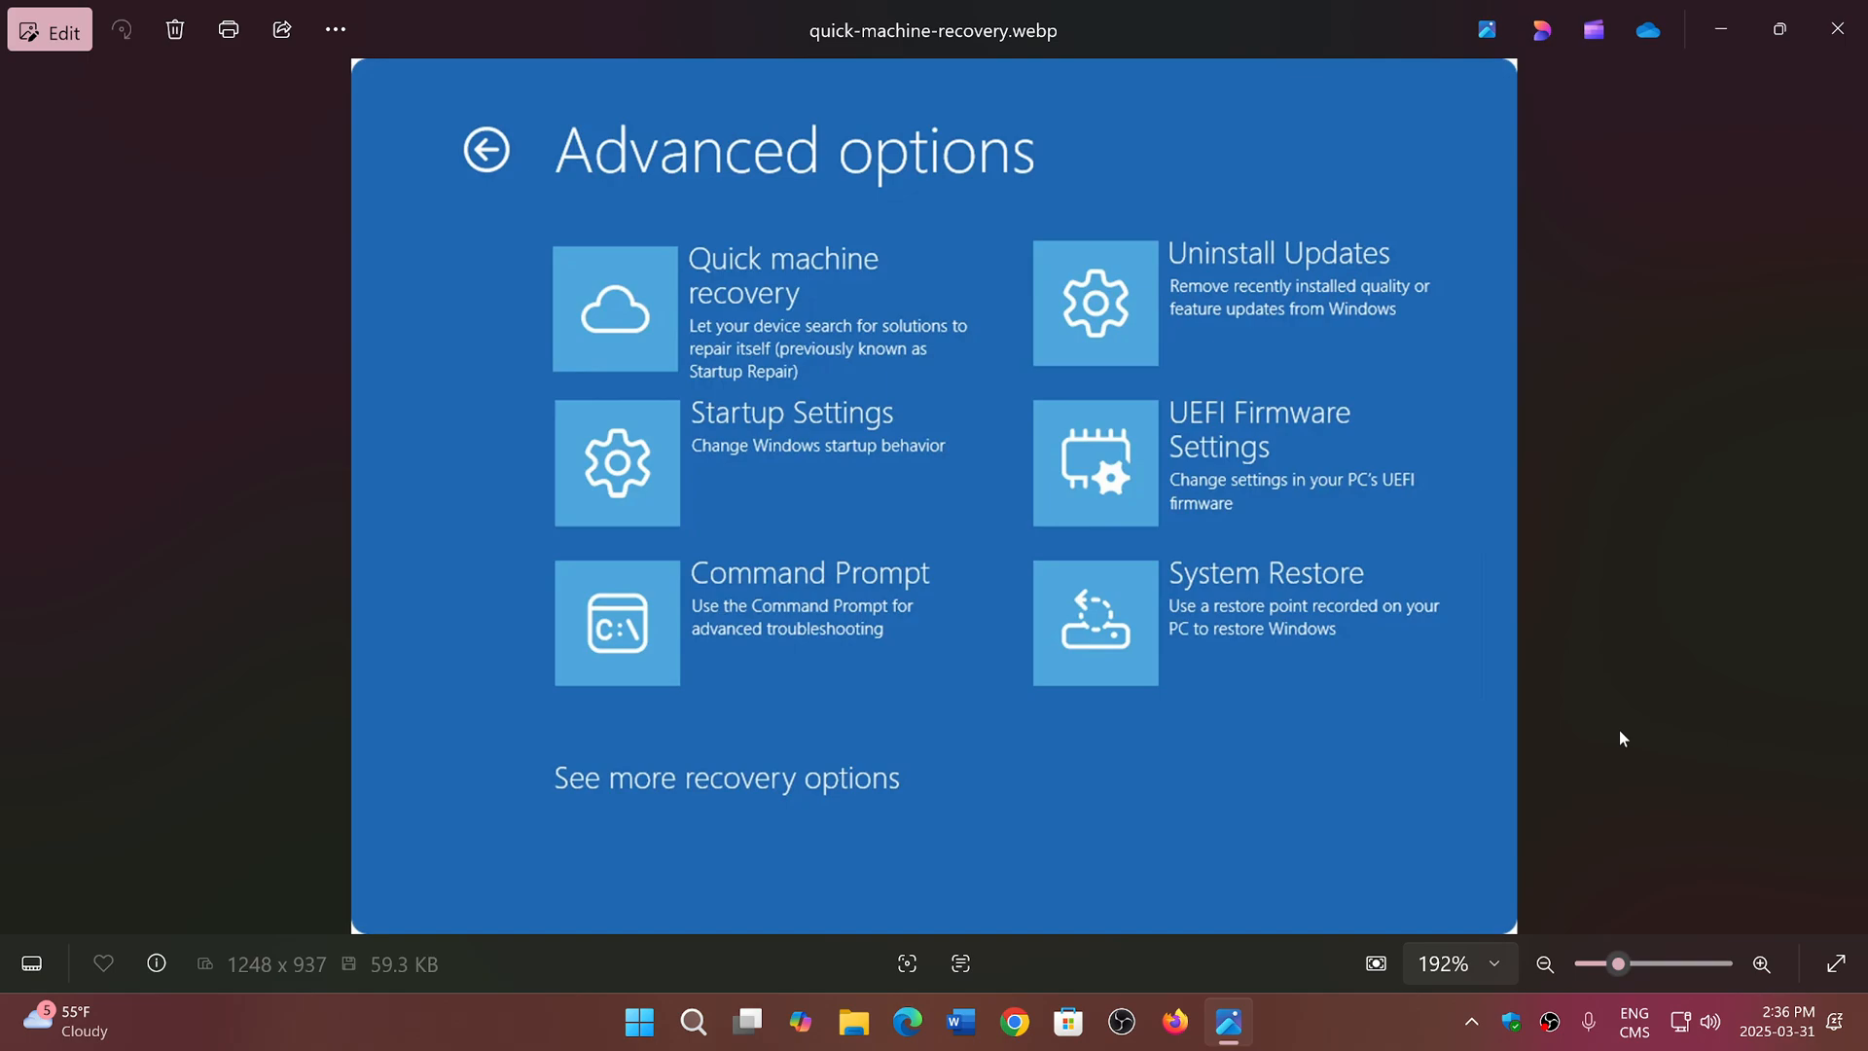
mouse_move(878, 279)
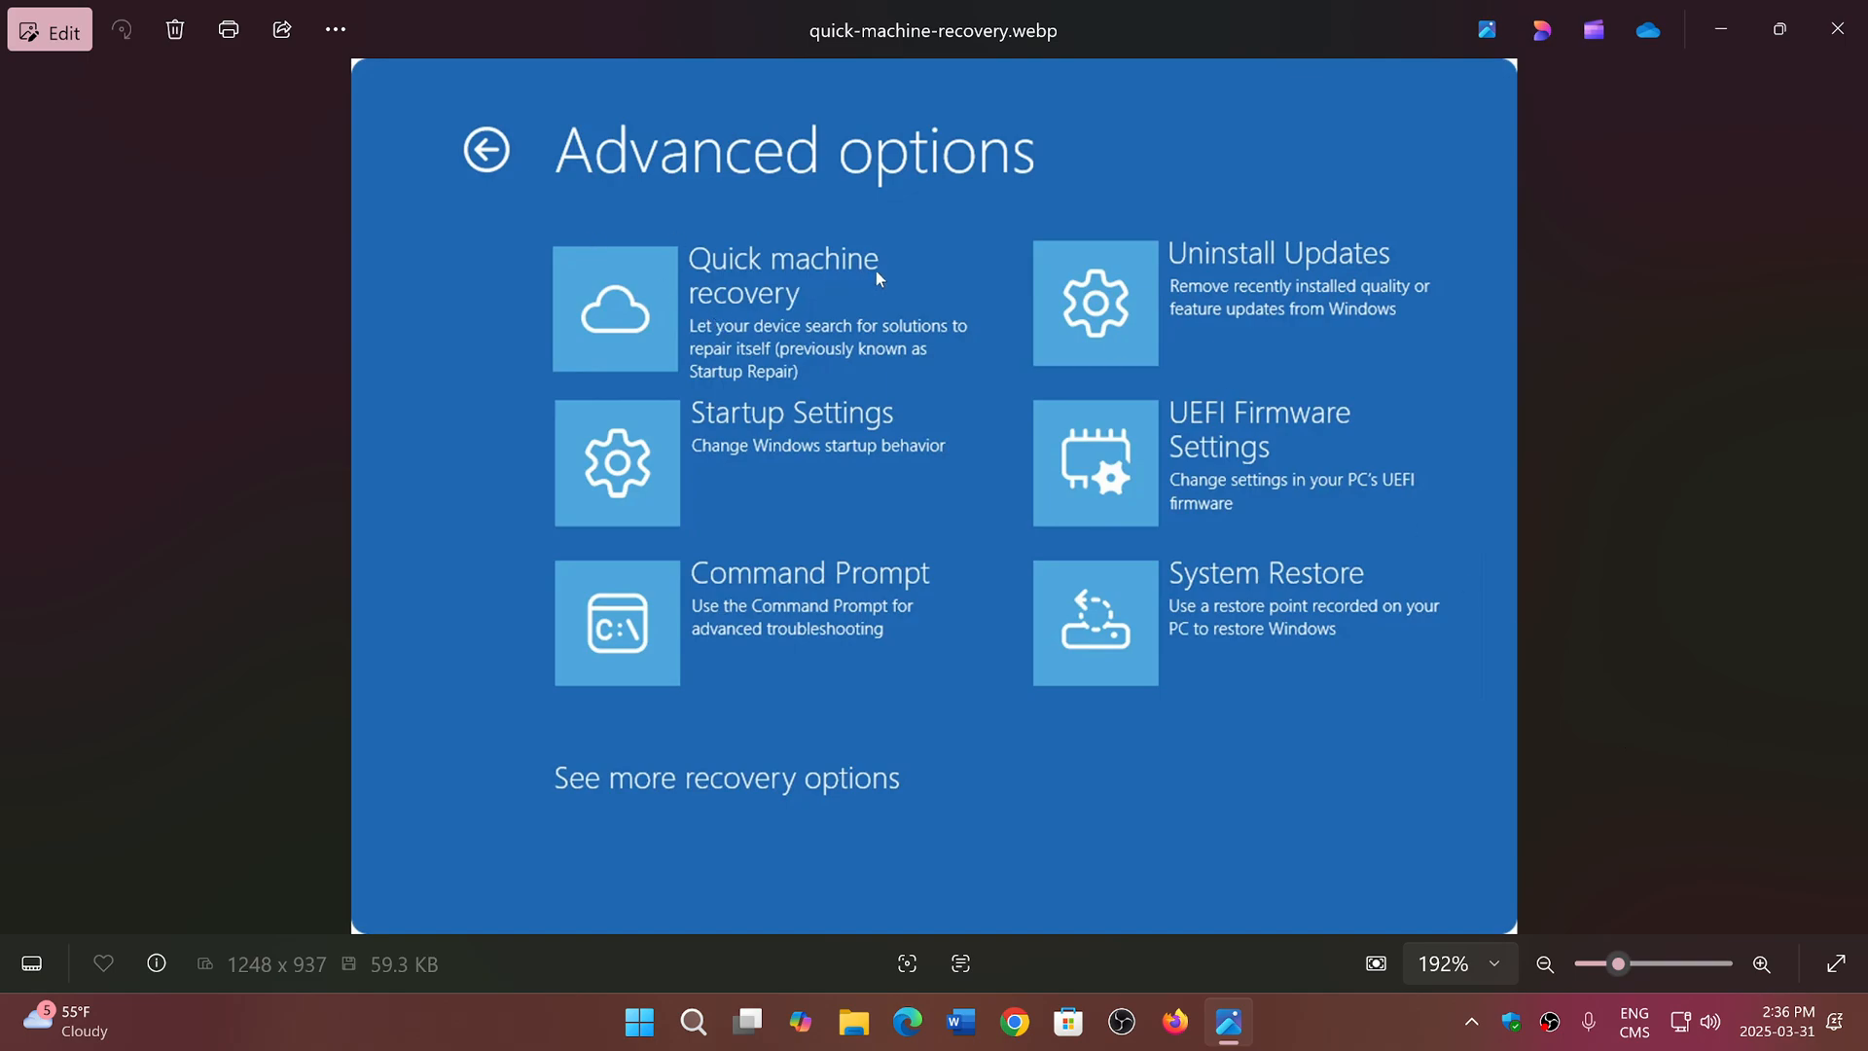
mouse_move(874, 250)
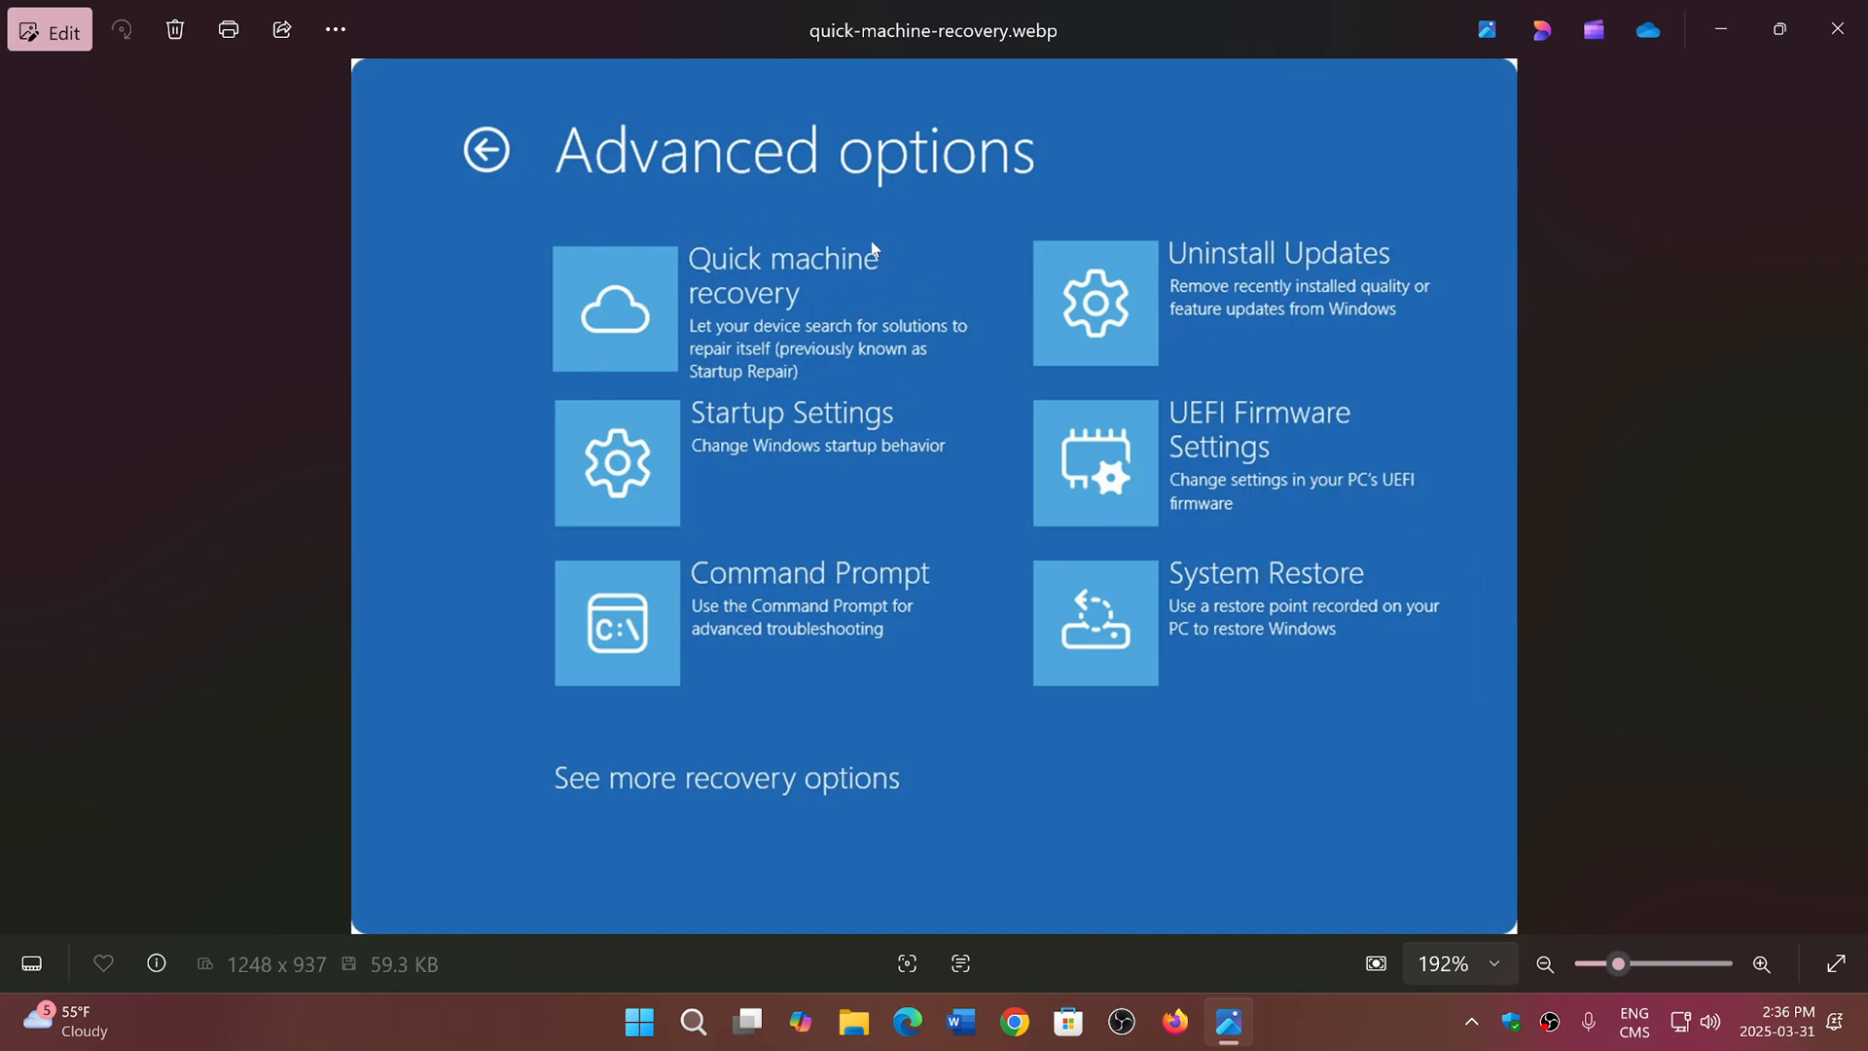
mouse_move(943, 375)
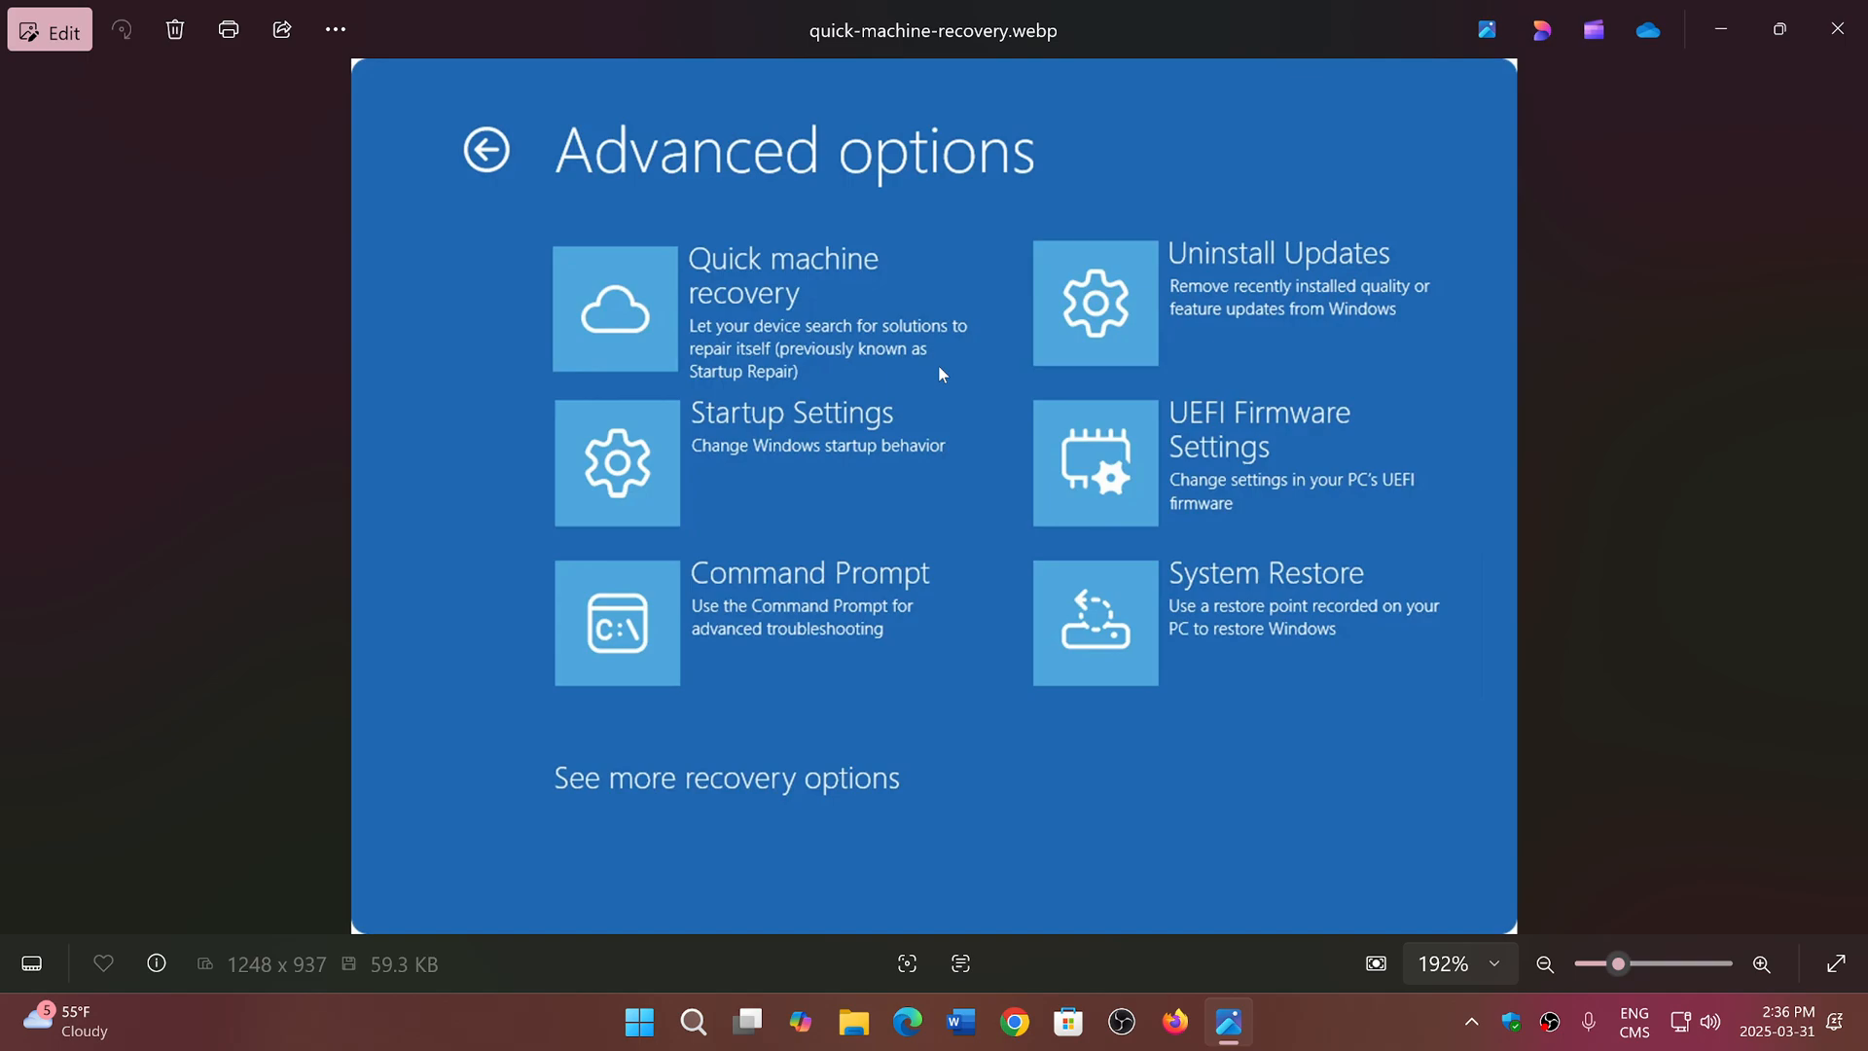
mouse_move(1682, 661)
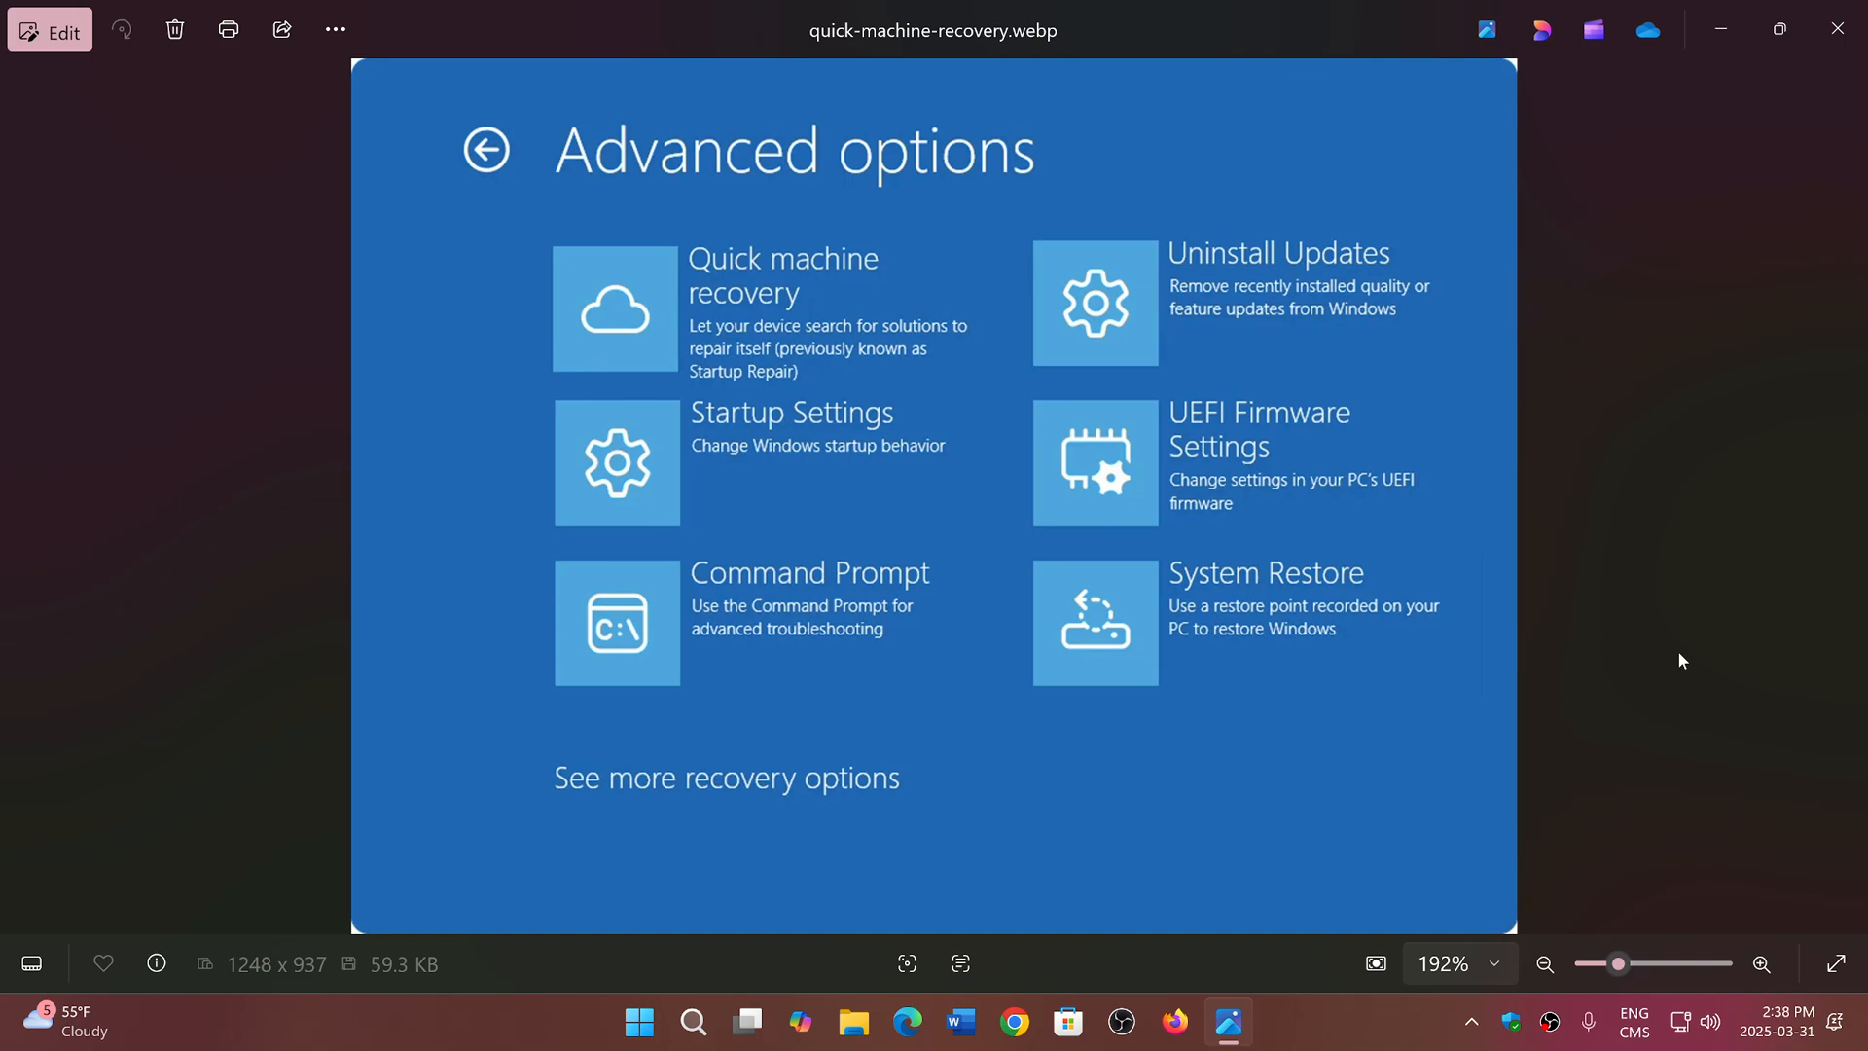
mouse_move(1656, 614)
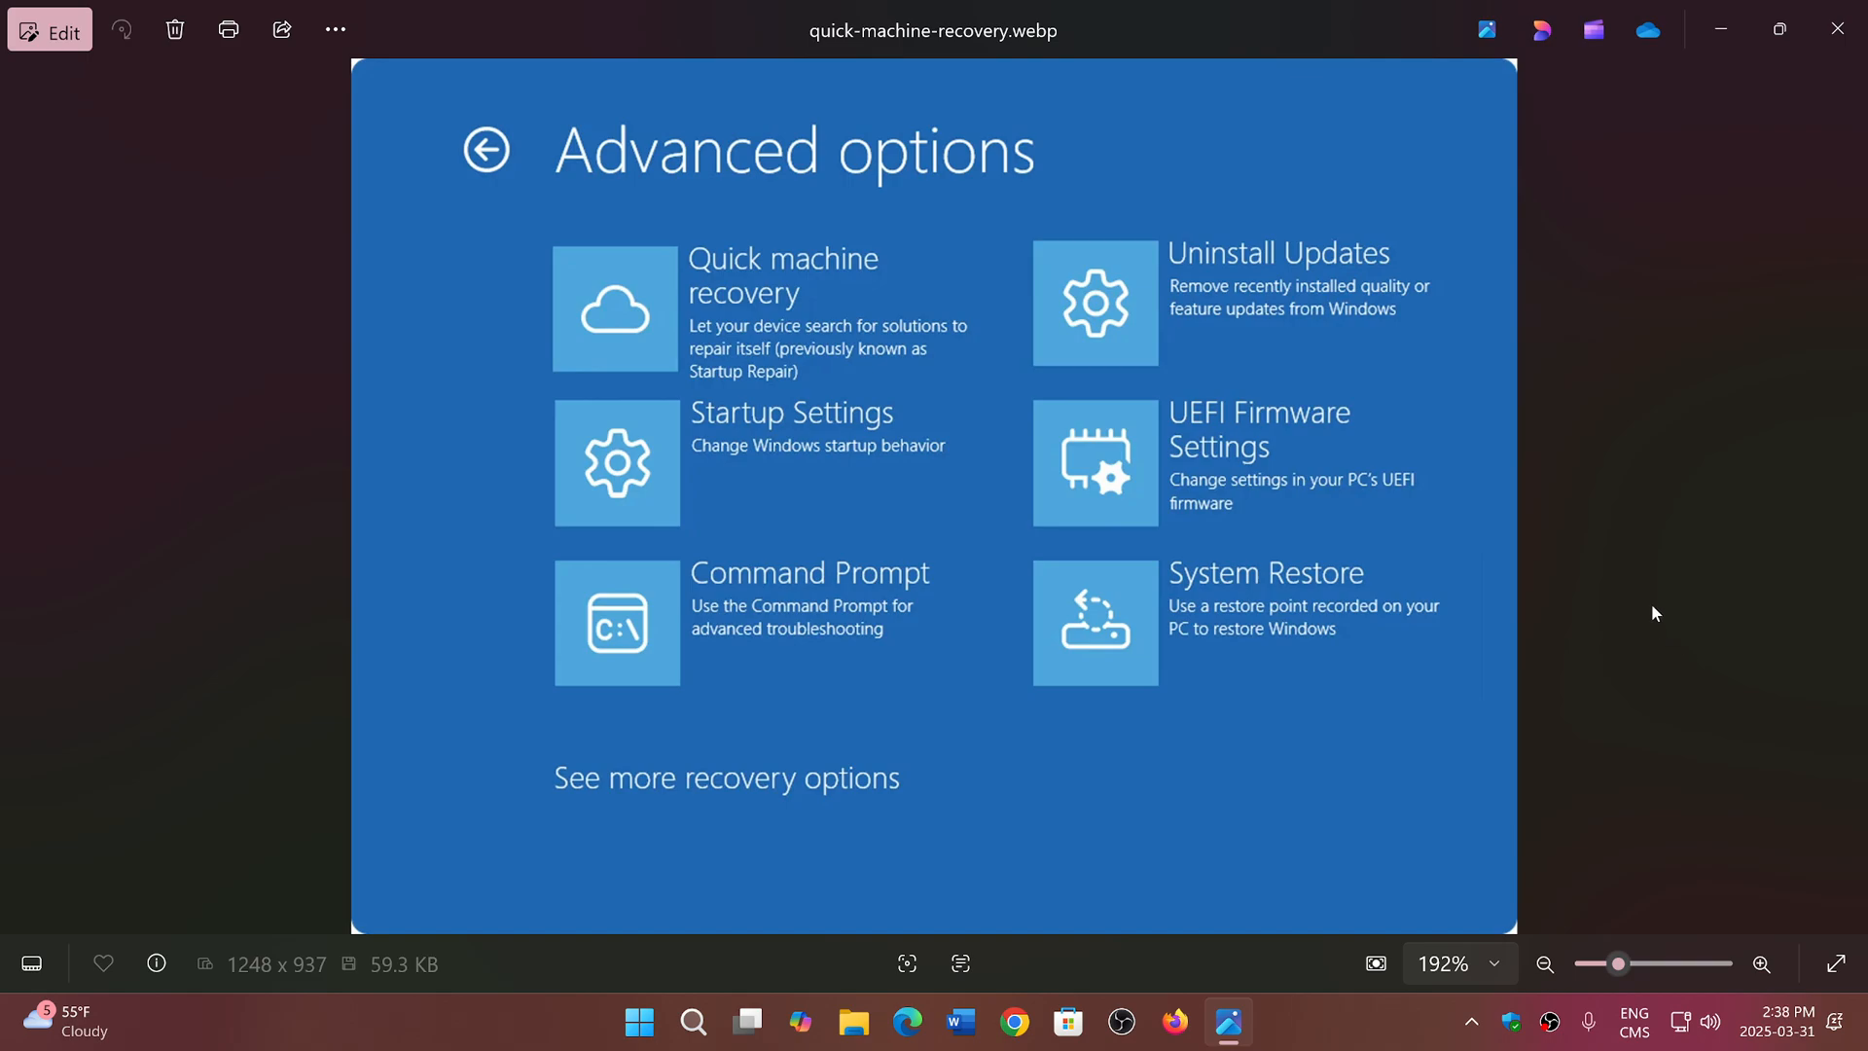
mouse_move(1618, 530)
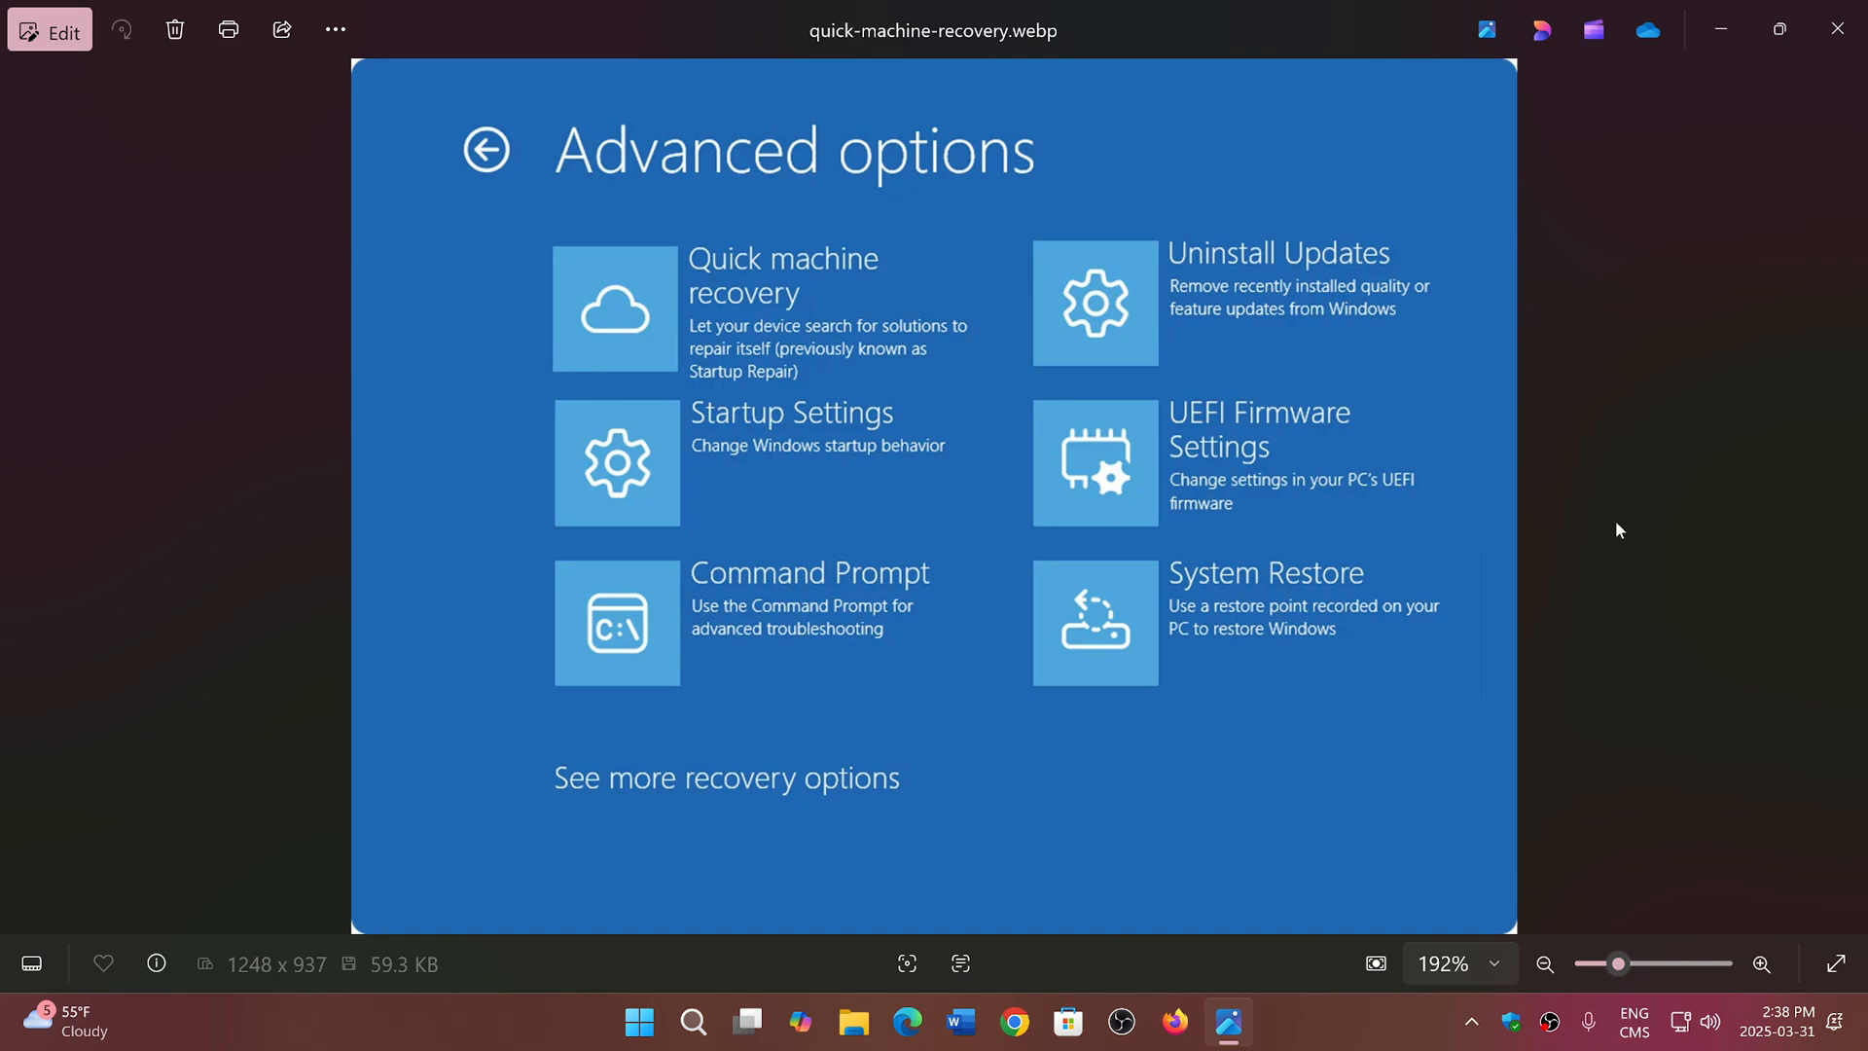
mouse_move(1715, 327)
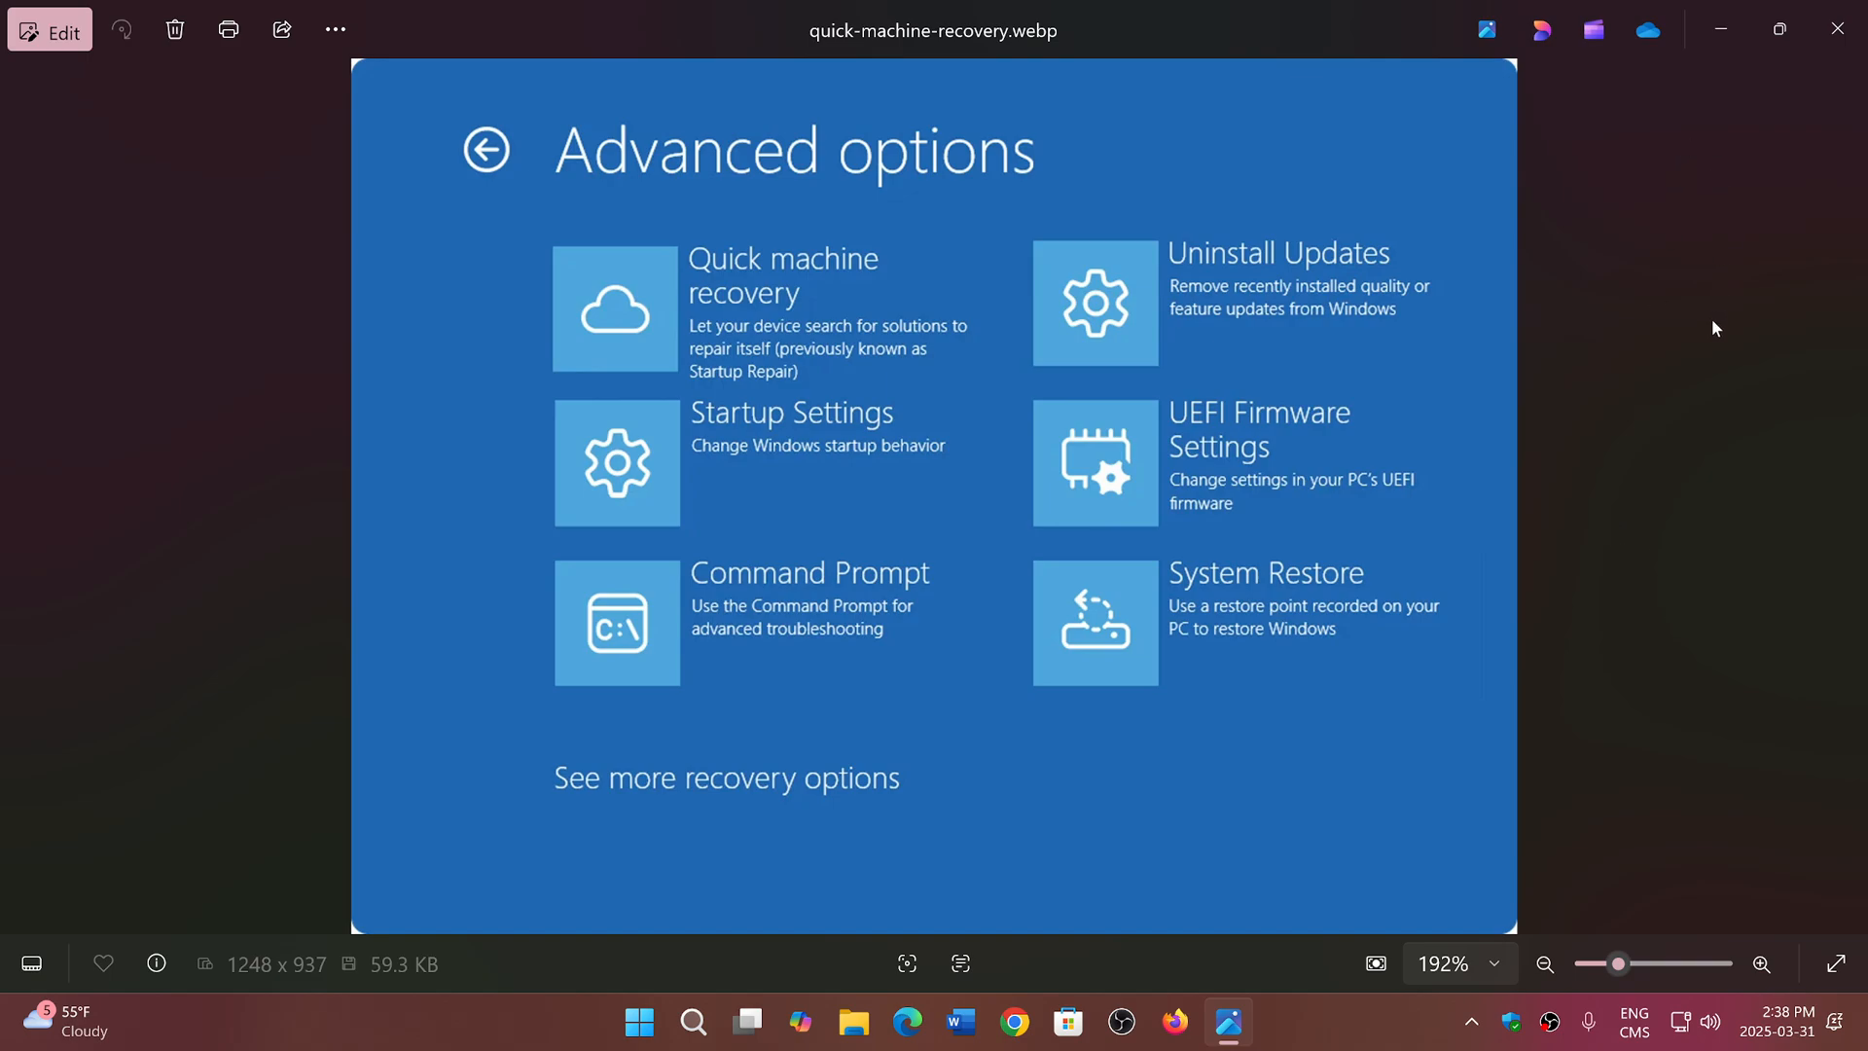
mouse_move(1366, 1005)
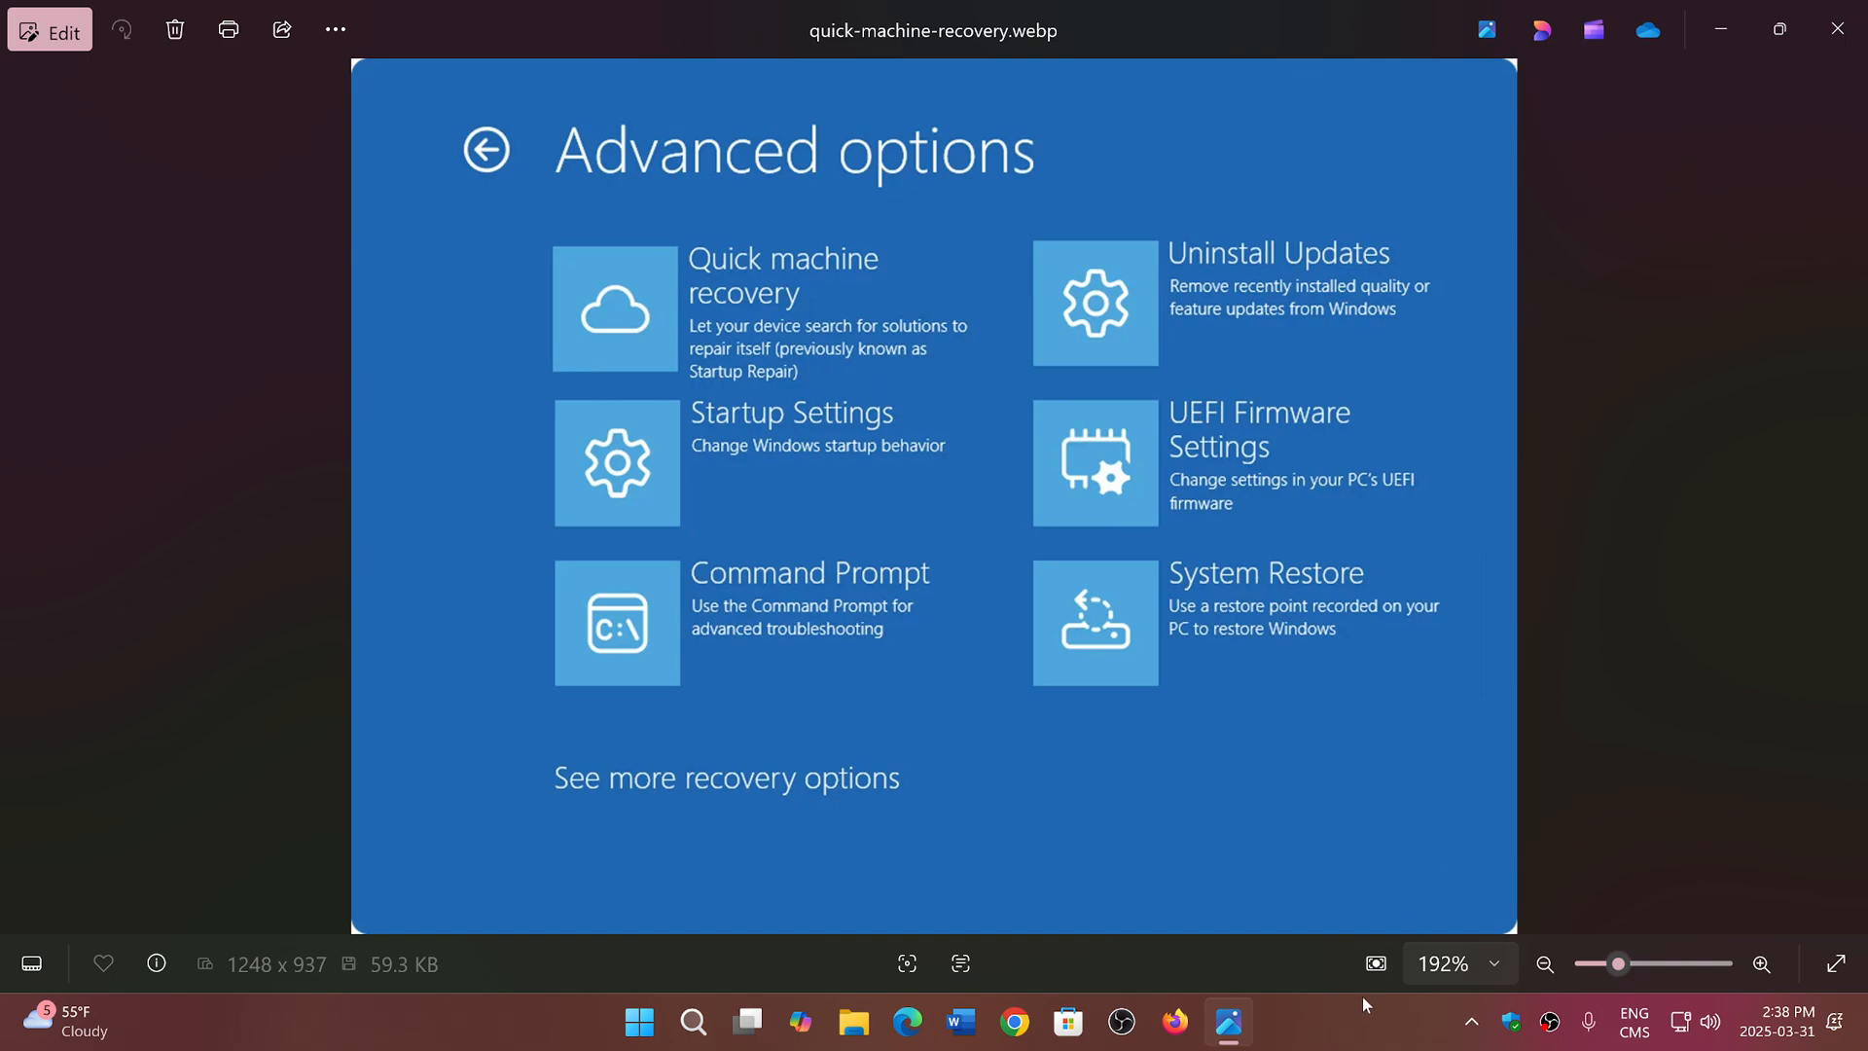